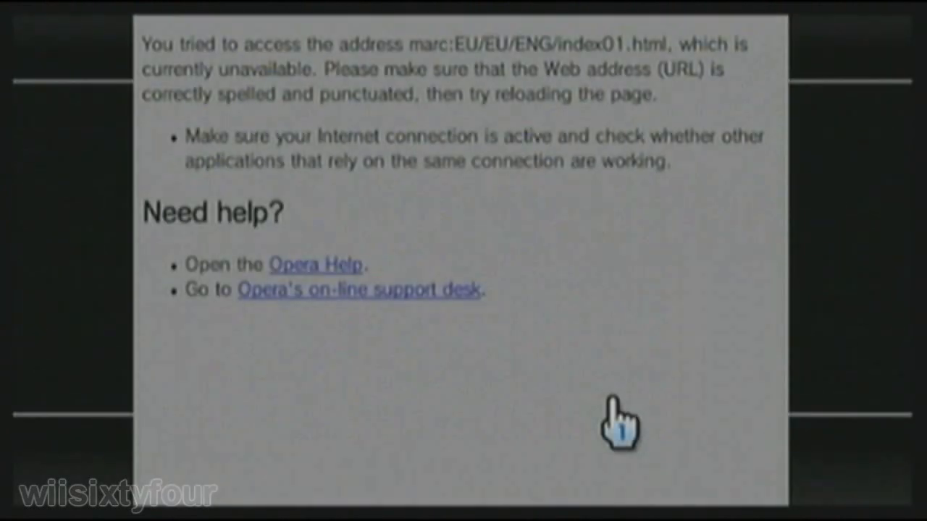
pyautogui.moveTo(466, 102)
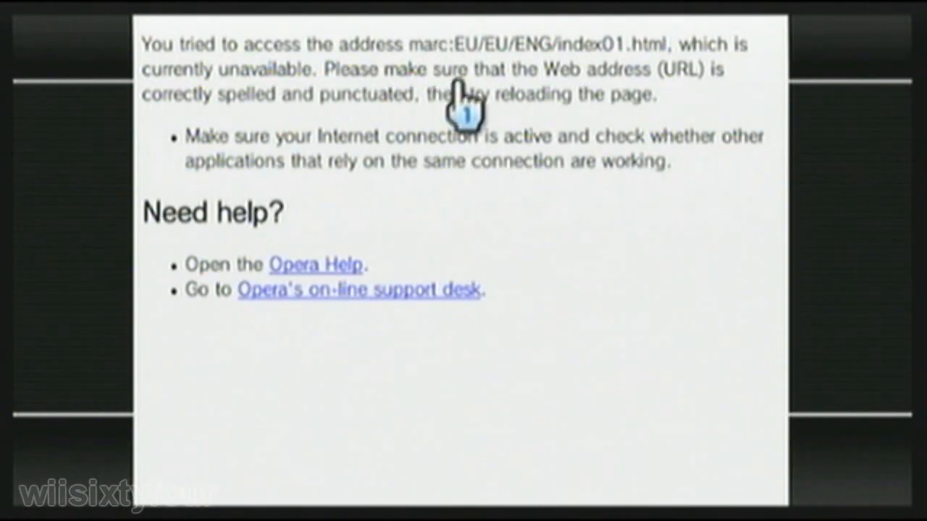
pyautogui.moveTo(572, 94)
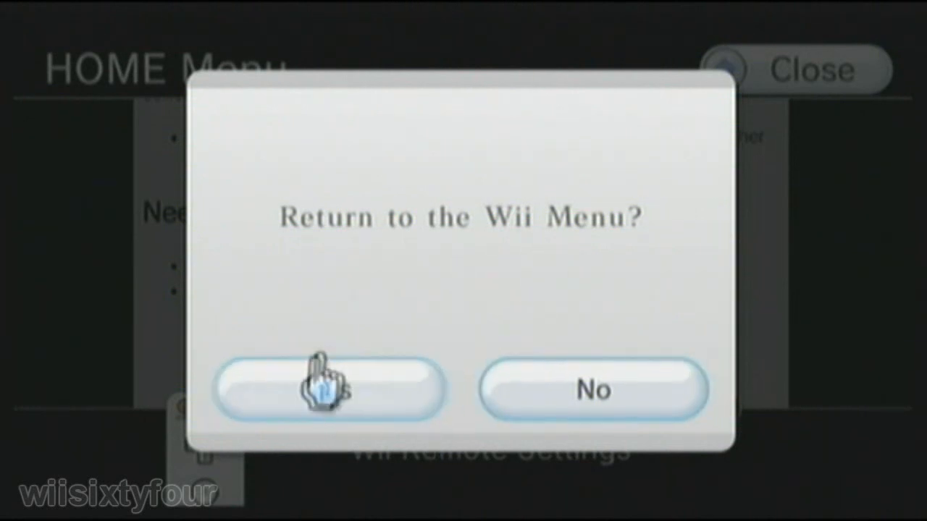
# Confirm Yes on the return prompt to bring back the Wii Menu channel grid.
pyautogui.click(330, 389)
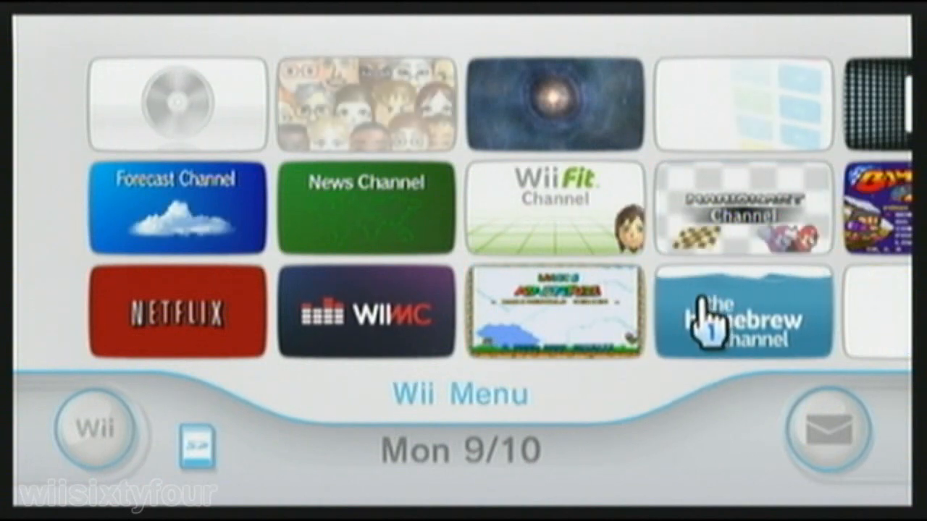
# Launch the Homebrew Channel and load the ARC-test AnyRegion Changer 1.2 app.
pyautogui.click(741, 321)
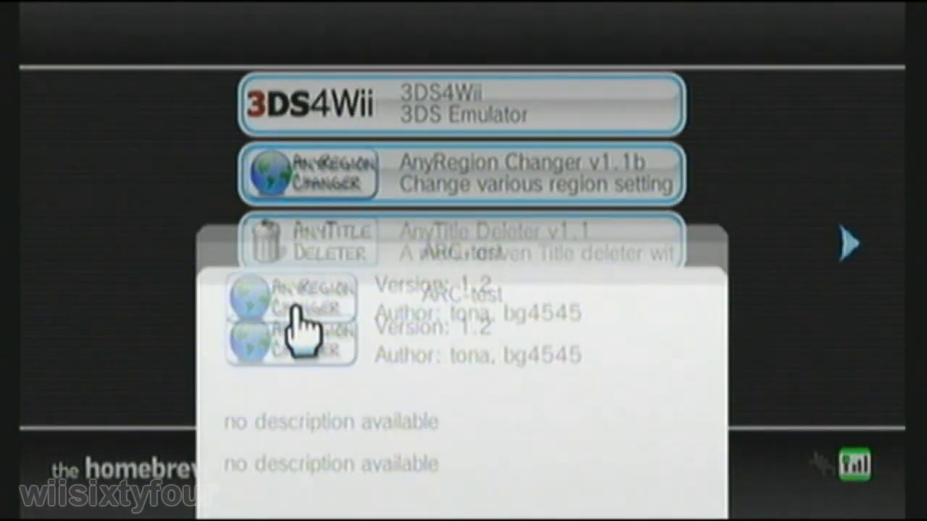
pyautogui.click(304, 304)
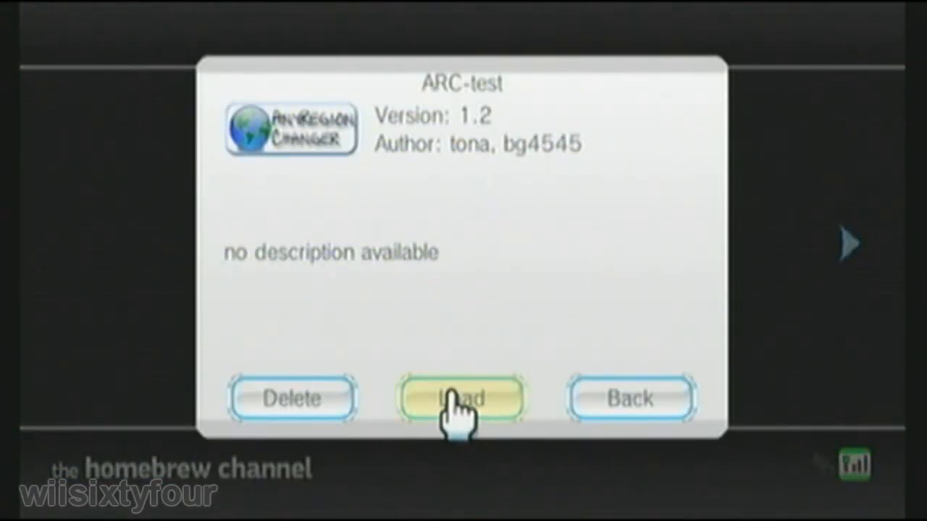
pyautogui.click(459, 398)
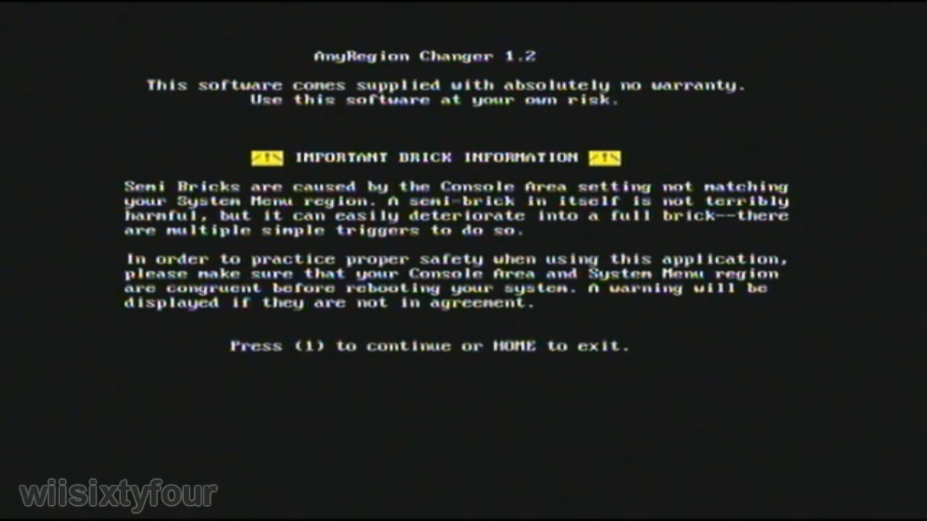
# Past the brick warning, set Console Area USA, Game Region USA, Video Mode NTSC and save settings.
pyautogui.press('1')
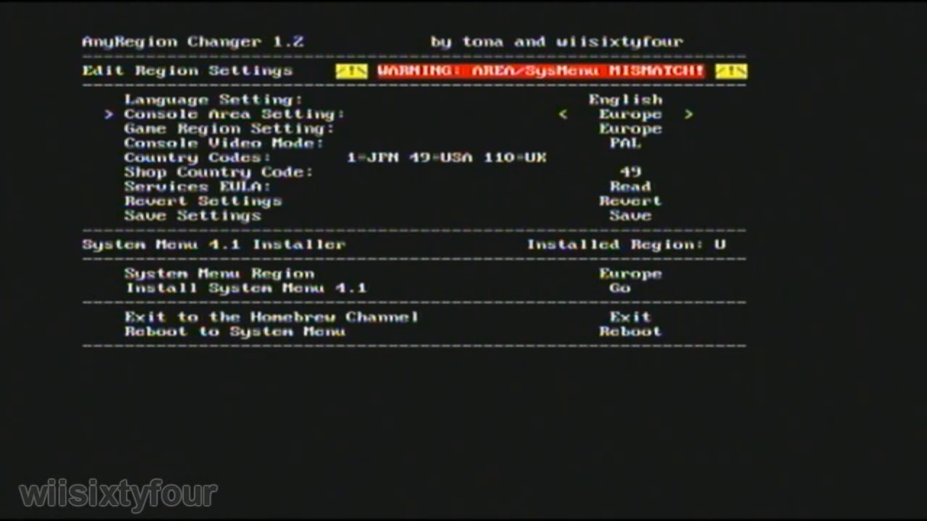
pyautogui.press('down')
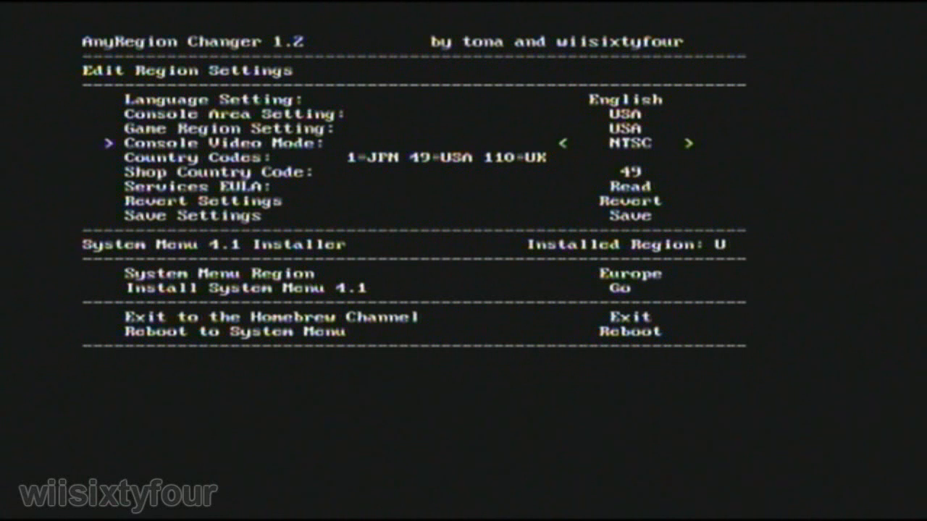
pyautogui.press('down')
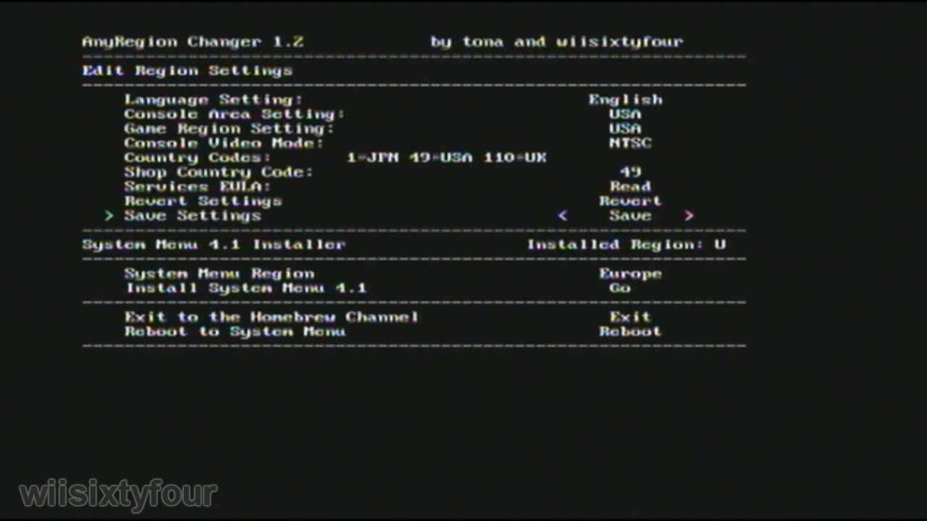
pyautogui.press('down')
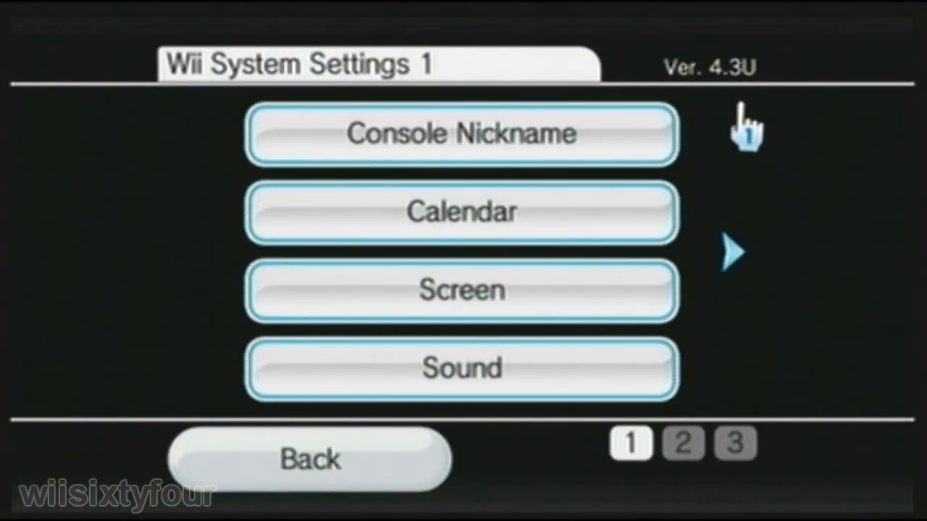
# Leave Wii System Settings showing Ver. 4.3U via Back twice to reach the channel grid.
pyautogui.click(310, 457)
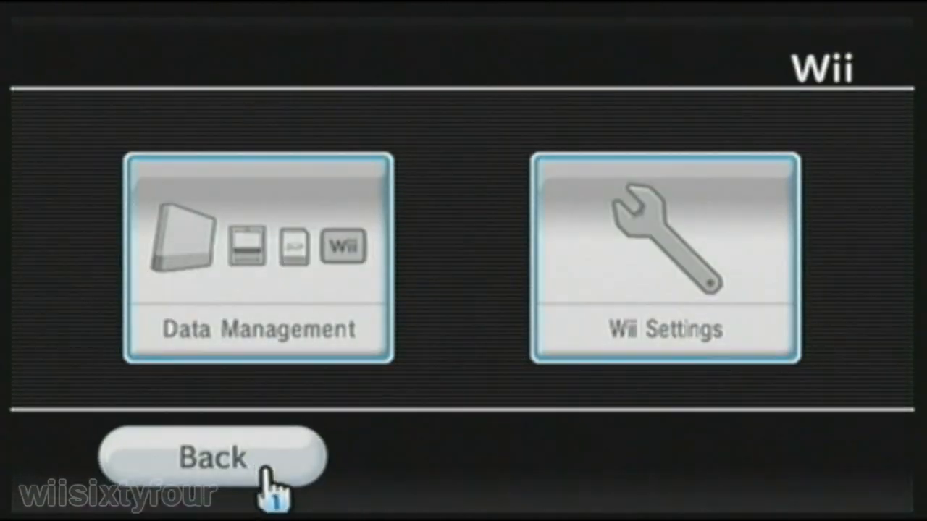
pyautogui.click(210, 456)
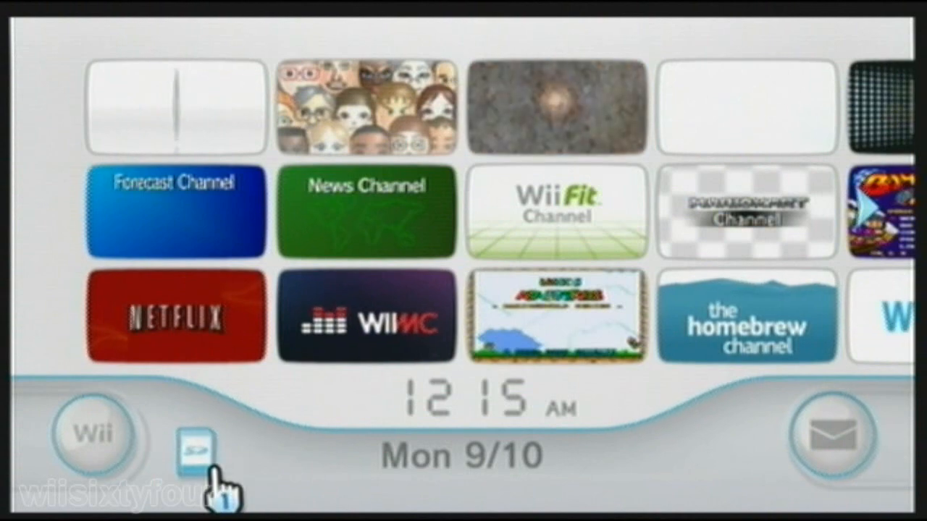